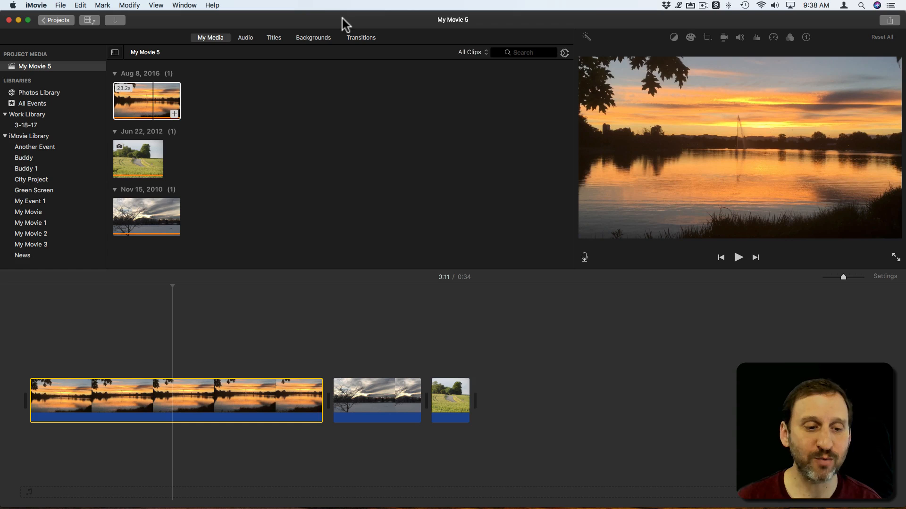
mouse_move(326, 207)
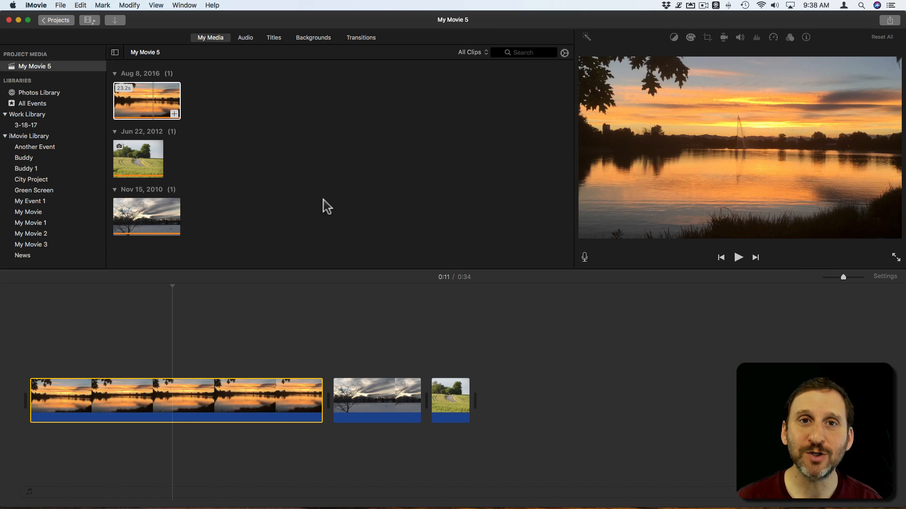
- Place the playhead about seven seconds into the sunset clip, the first timeline clip
click(114, 414)
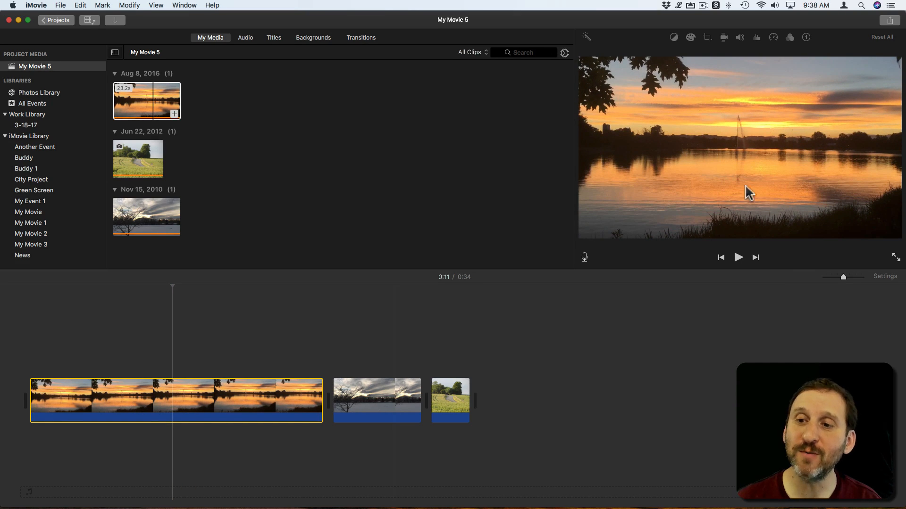
click(113, 404)
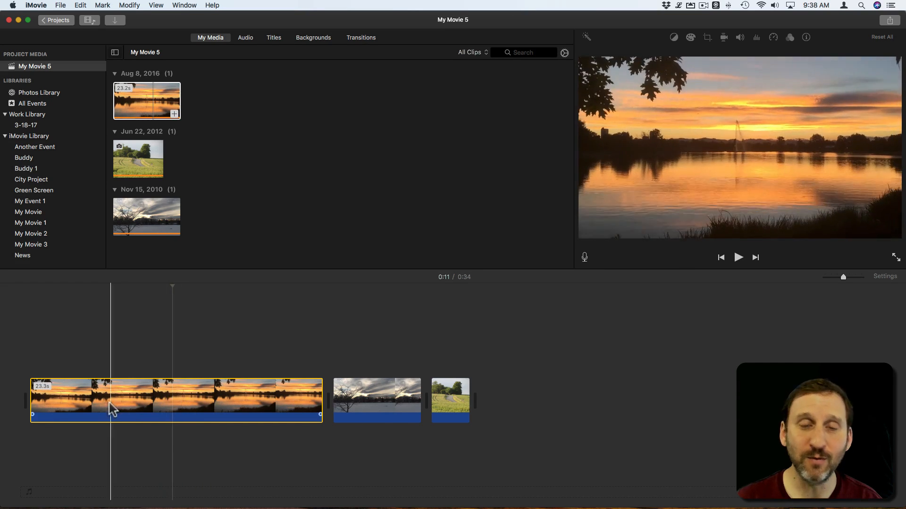
click(377, 401)
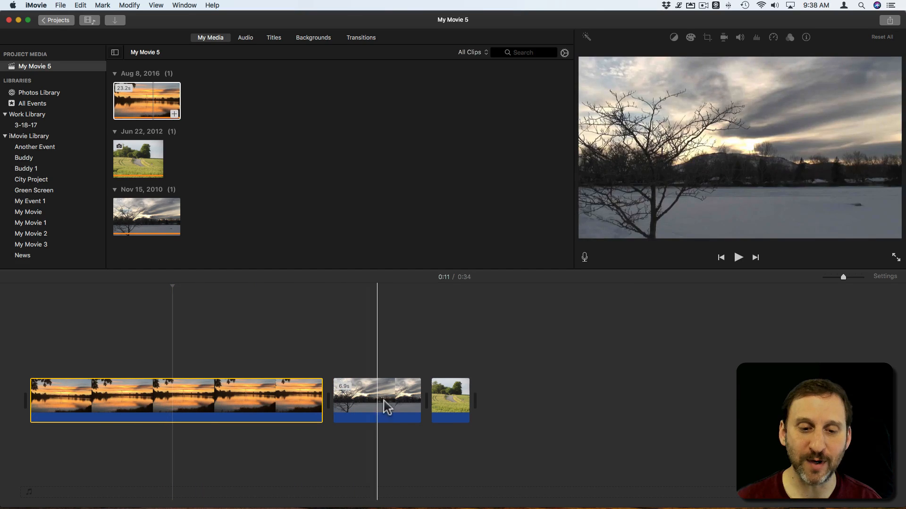
click(127, 398)
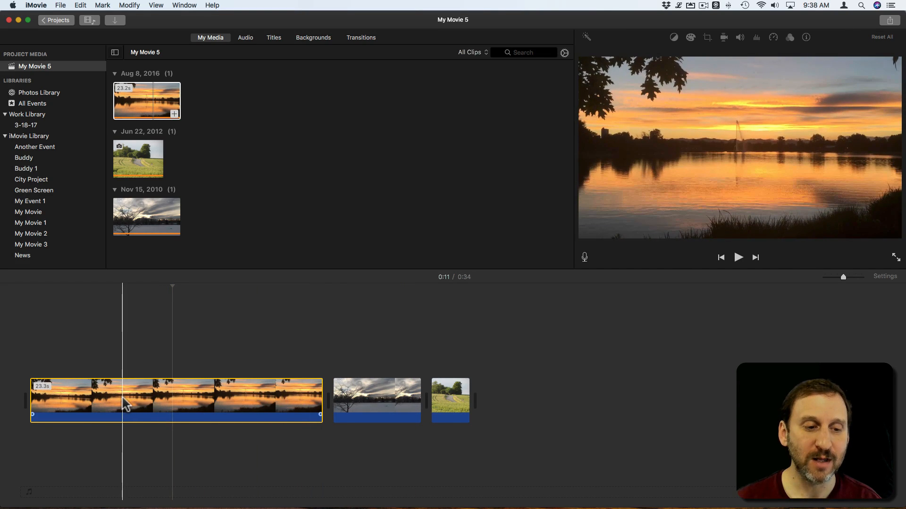
click(121, 400)
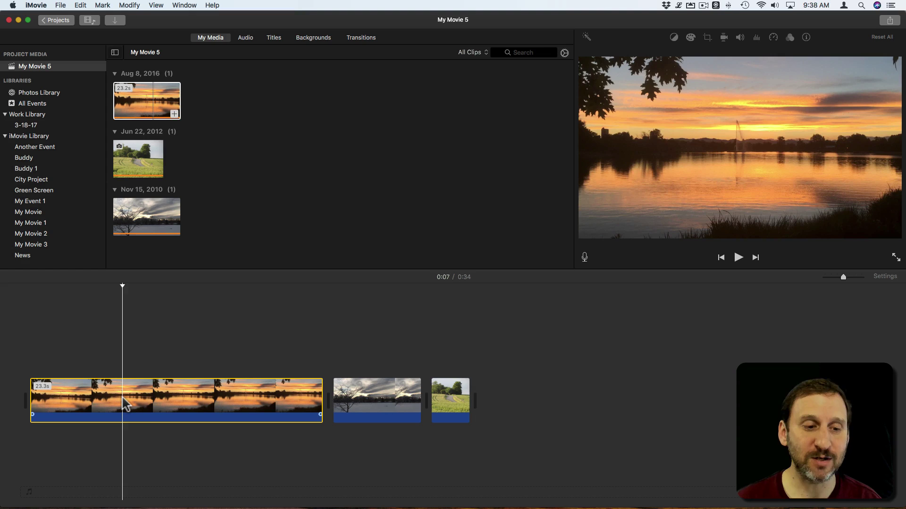
click(150, 401)
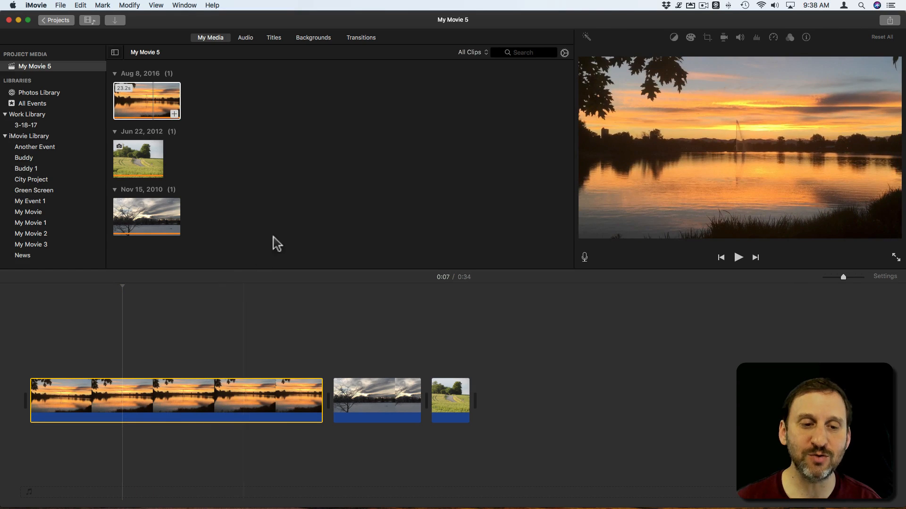
mouse_move(302, 212)
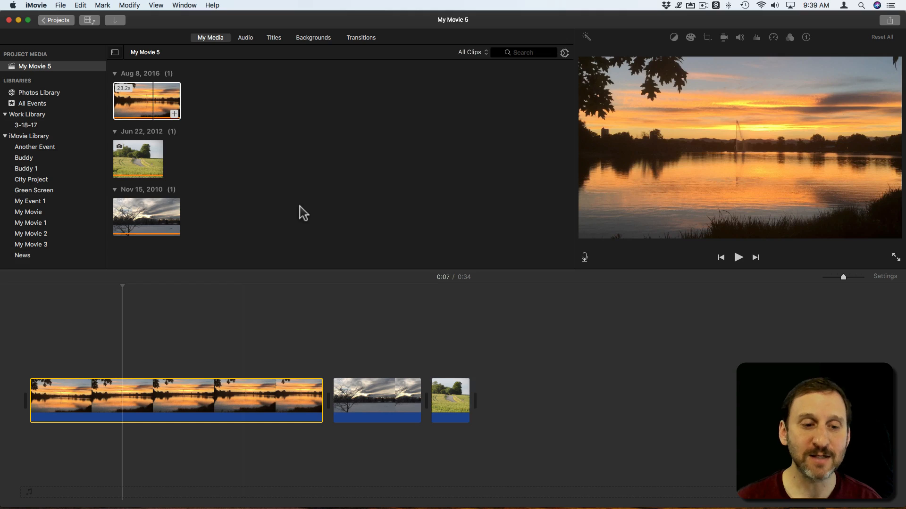
mouse_move(665, 177)
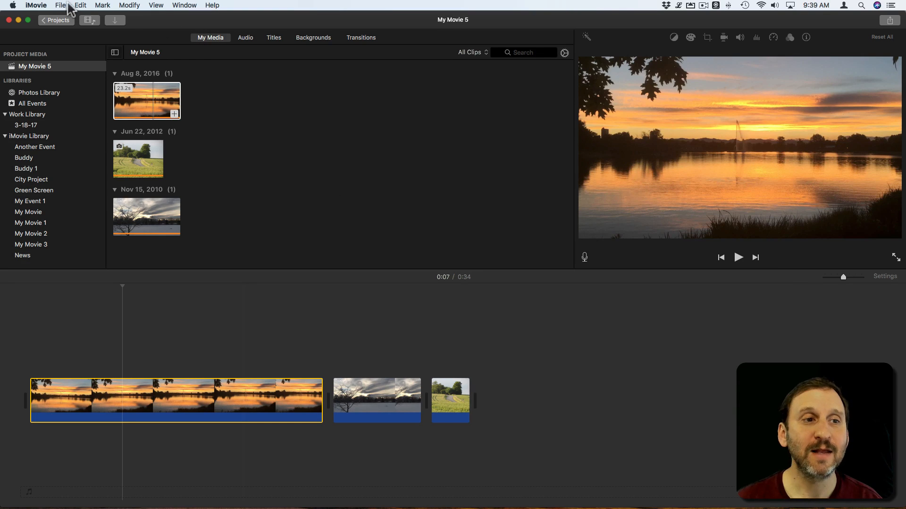
click(60, 5)
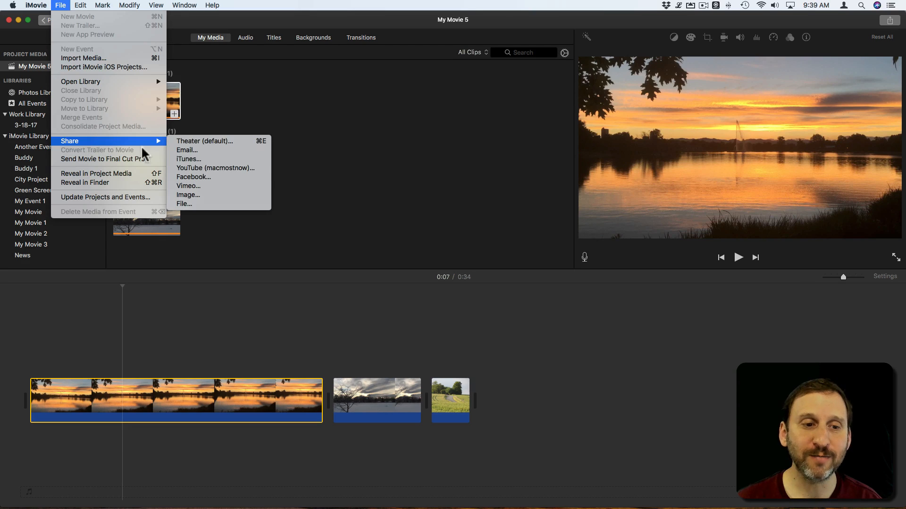
click(187, 195)
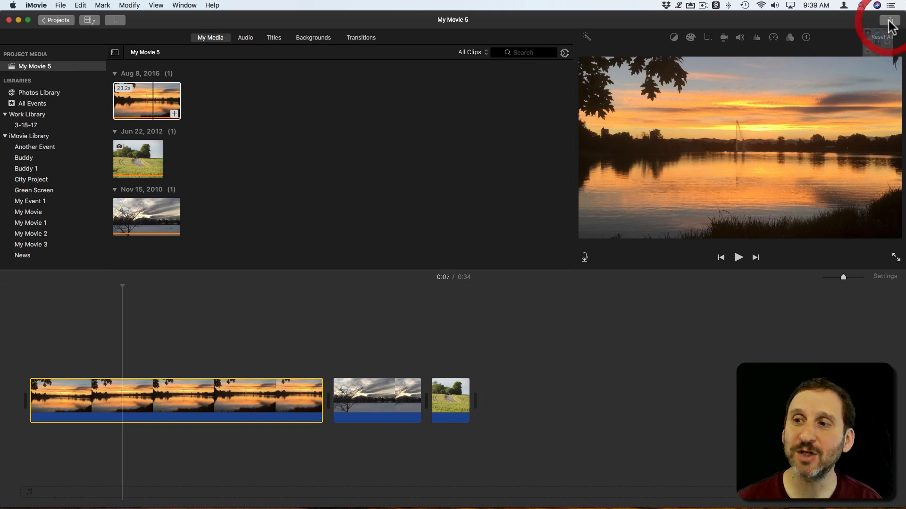
click(891, 20)
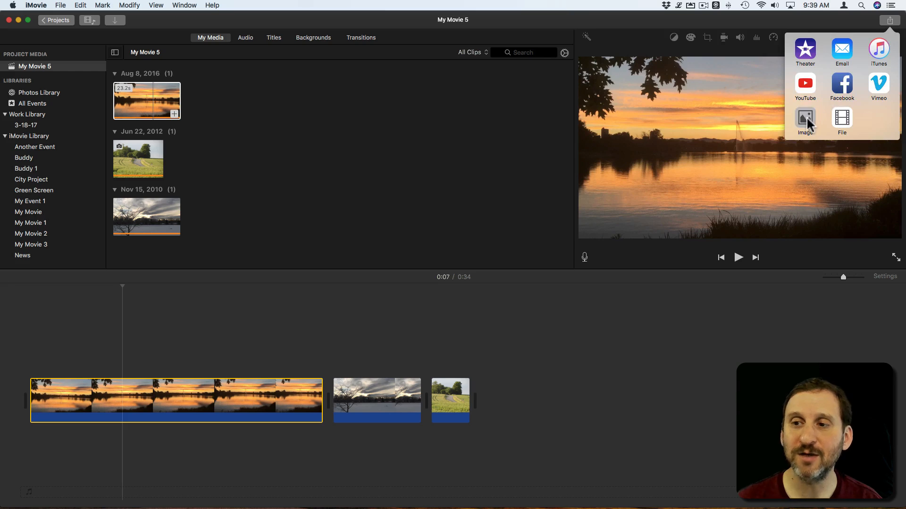
click(804, 118)
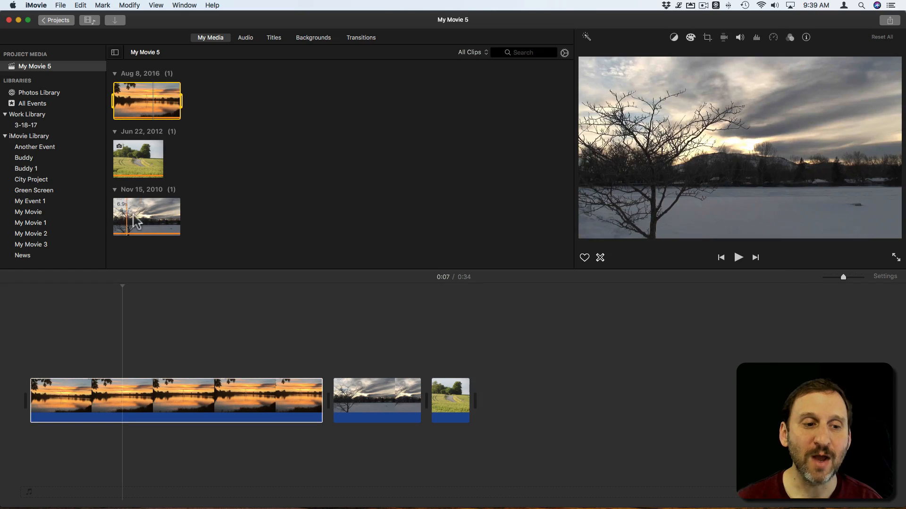
- Select the Nov 15, 2010 snowy winter tree clip and begin sharing it as an image
click(146, 216)
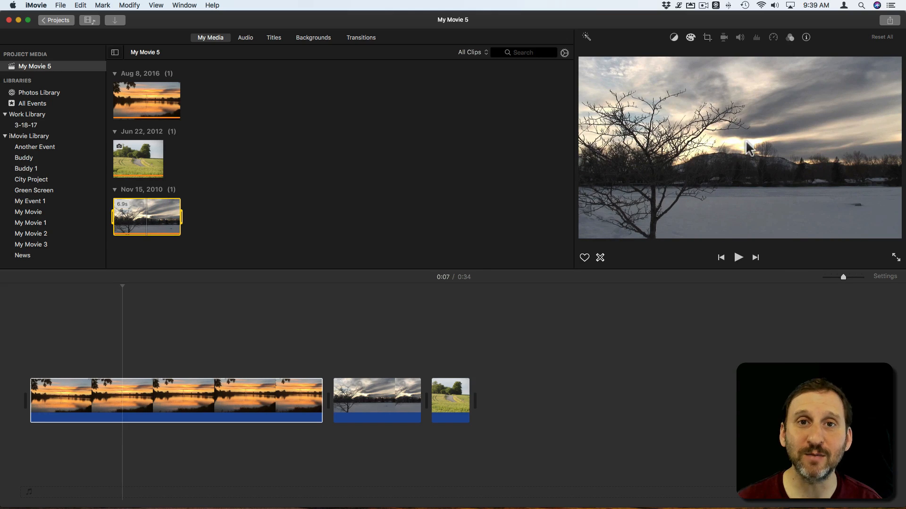
click(60, 5)
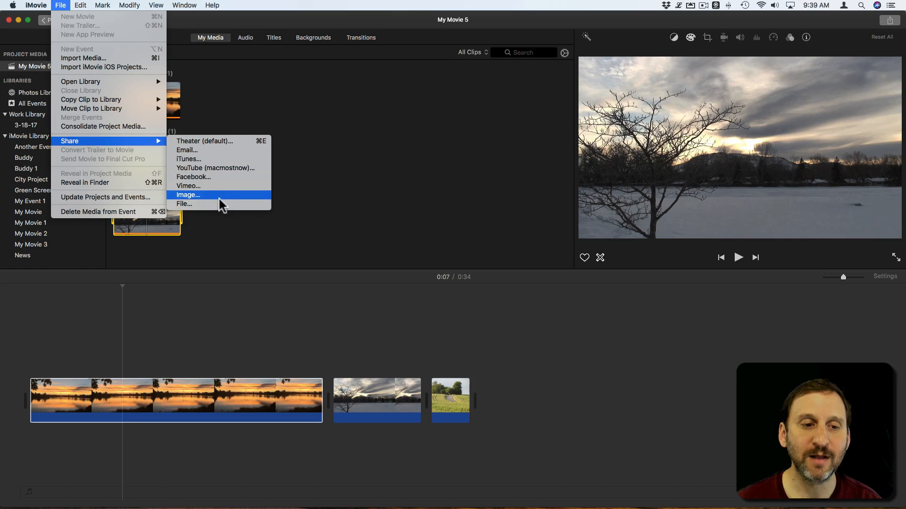
click(187, 195)
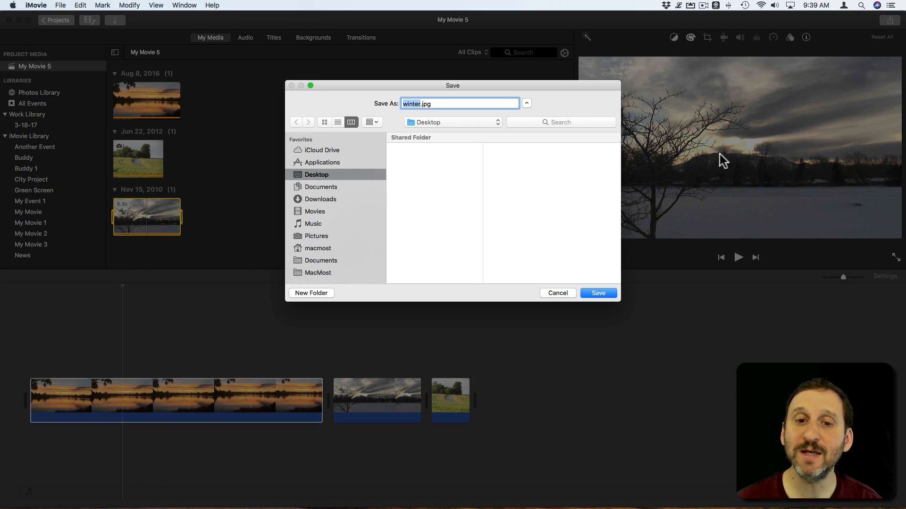
mouse_move(557, 293)
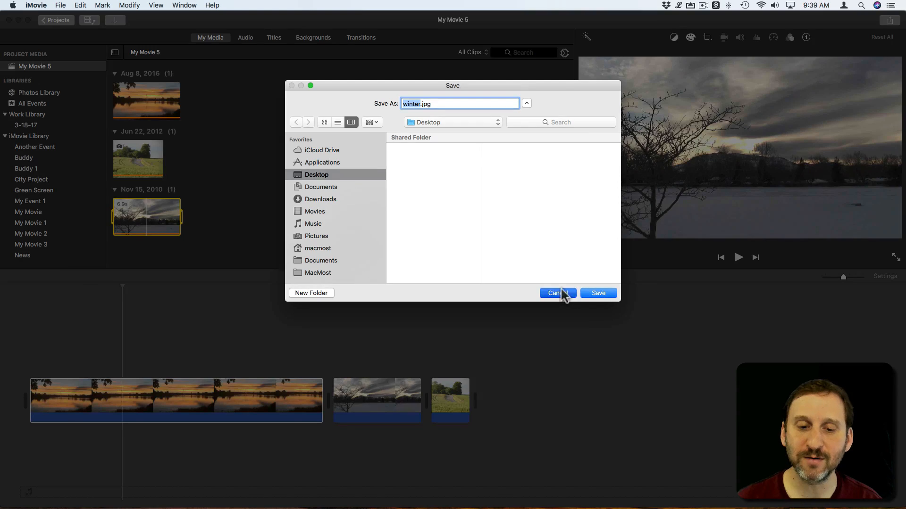
click(554, 293)
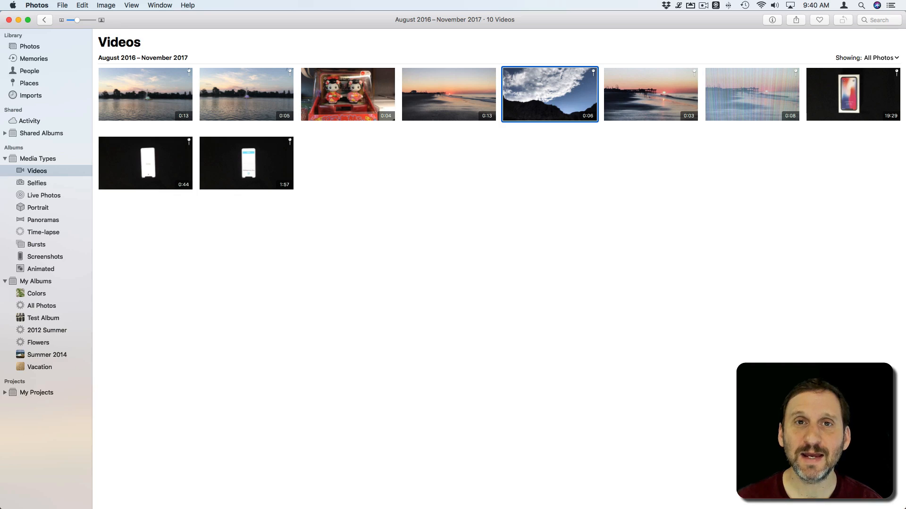
mouse_move(465, 109)
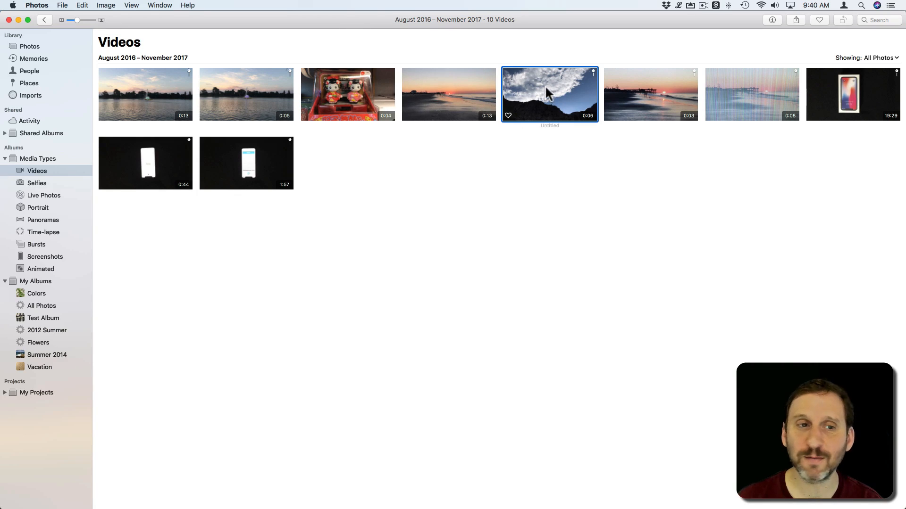
- Open the White River National Forest video paused at 0:03 and show its options menu
double_click(549, 93)
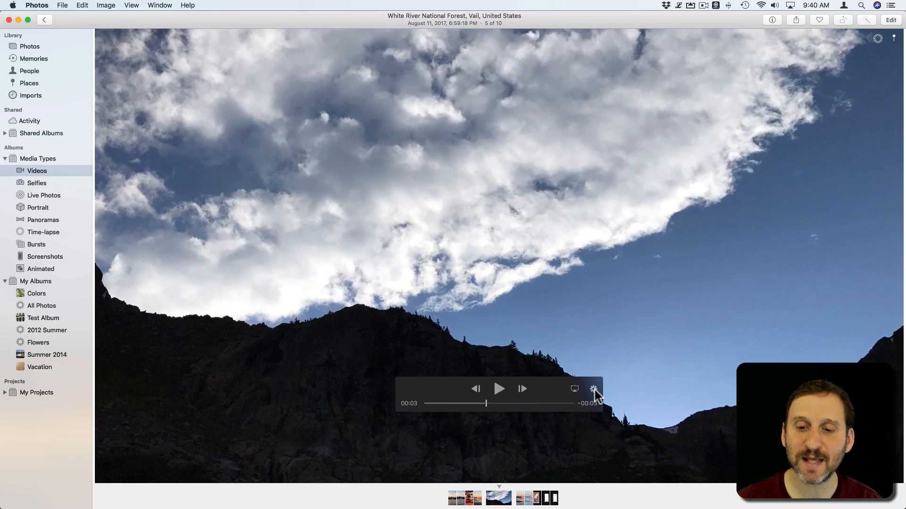
click(592, 389)
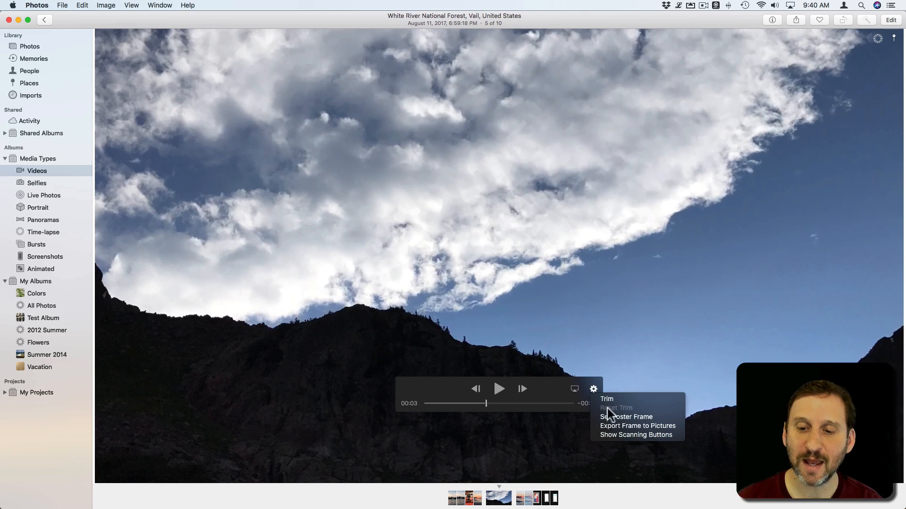
mouse_move(638, 425)
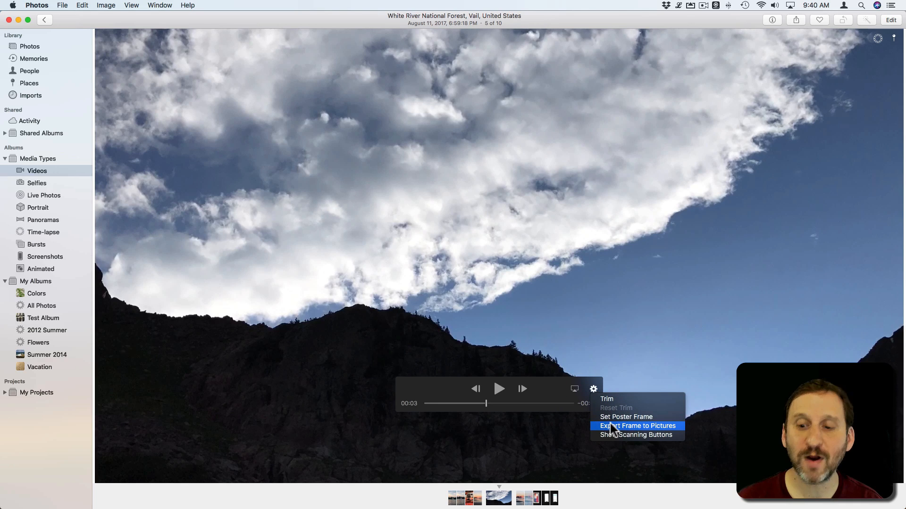
mouse_move(631, 432)
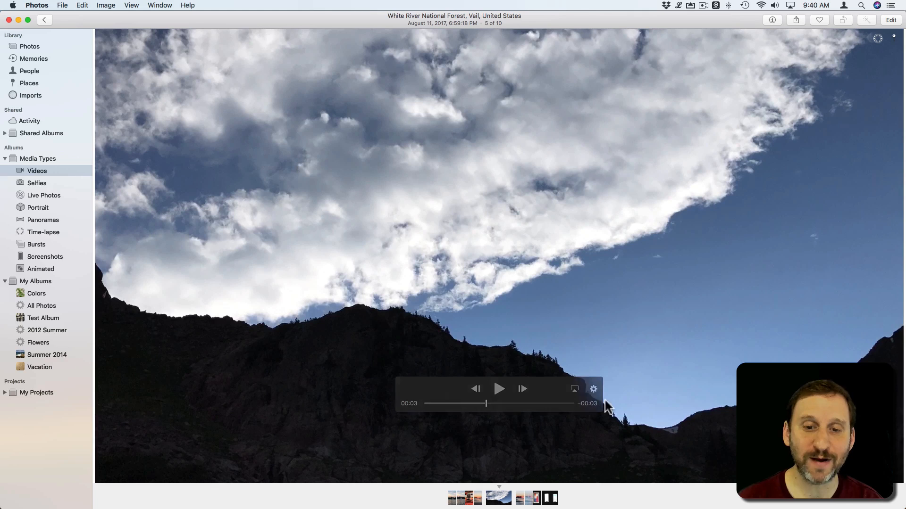
mouse_move(142, 94)
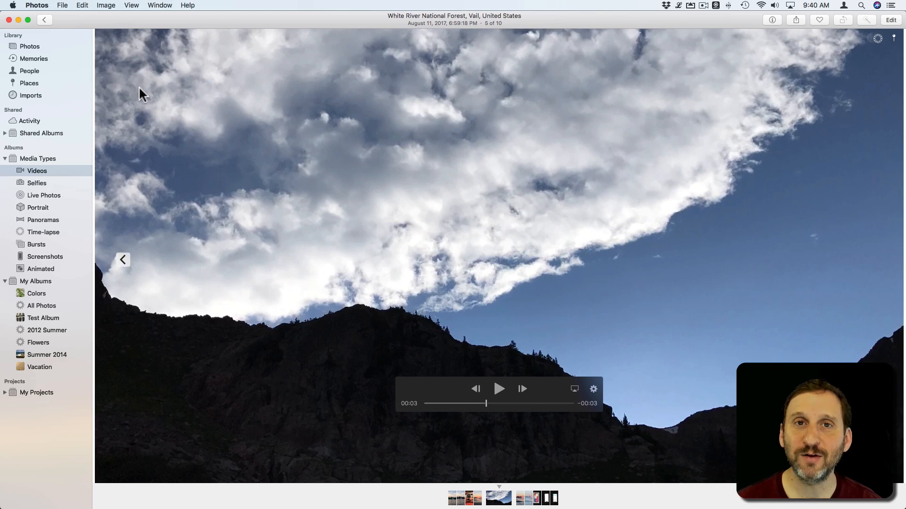
mouse_move(417, 272)
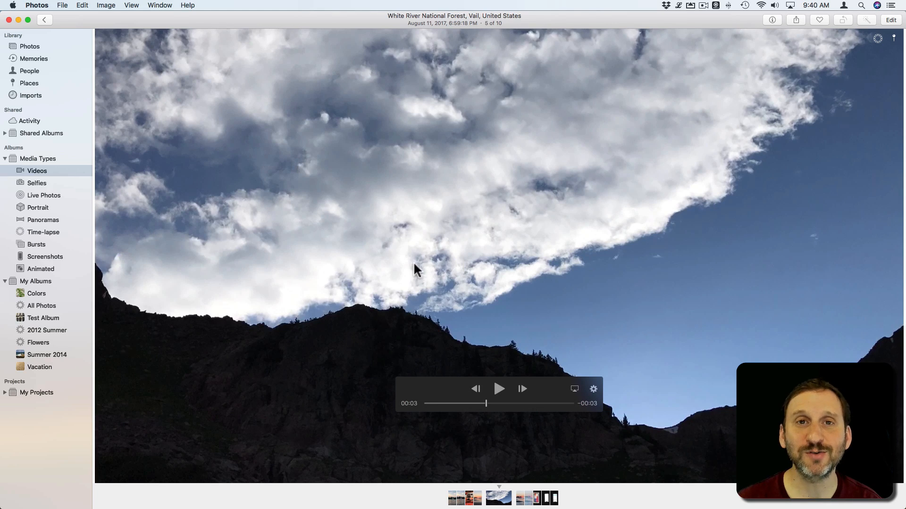
mouse_move(716, 211)
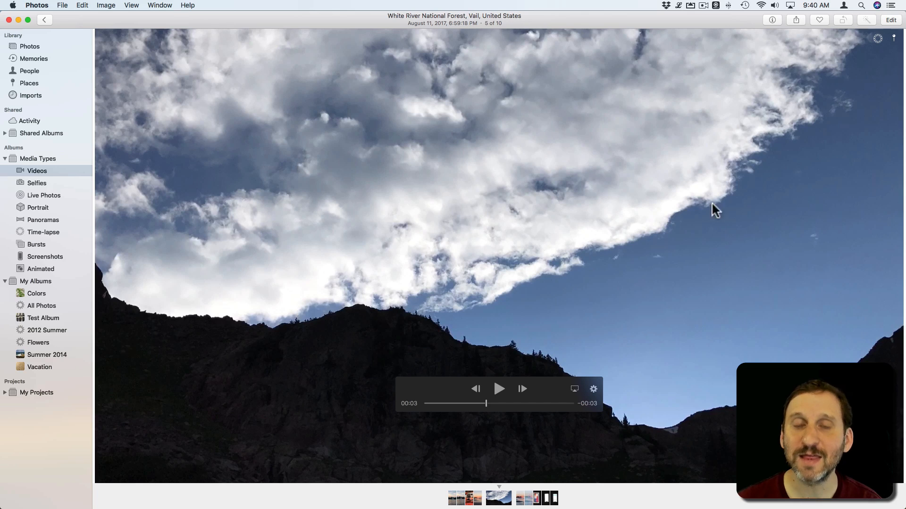
mouse_move(434, 368)
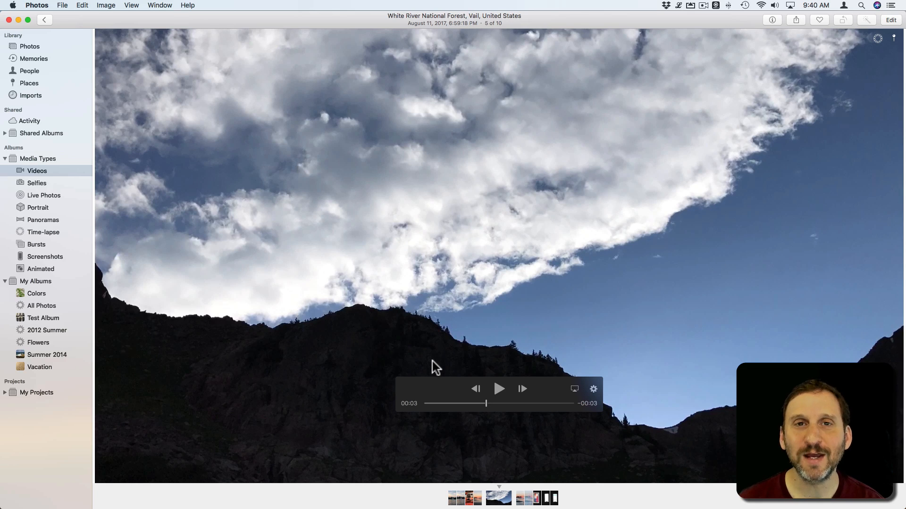
mouse_move(418, 303)
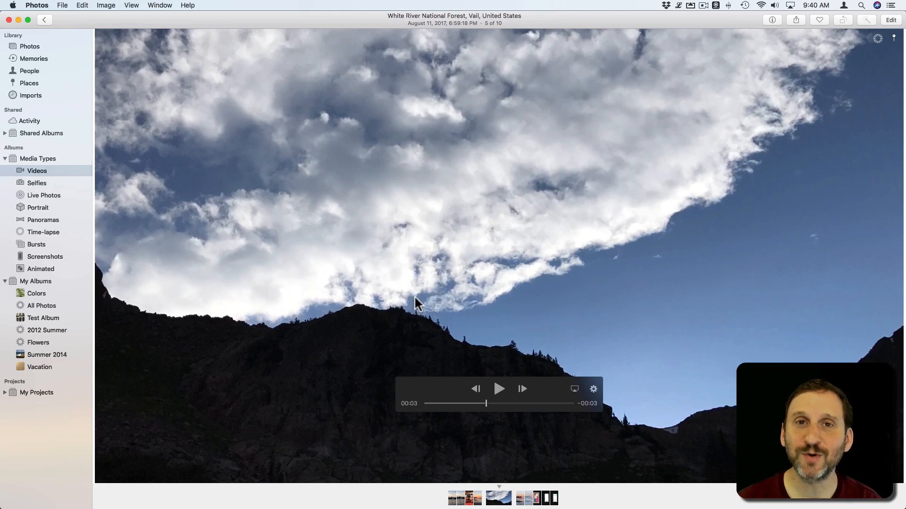
mouse_move(453, 299)
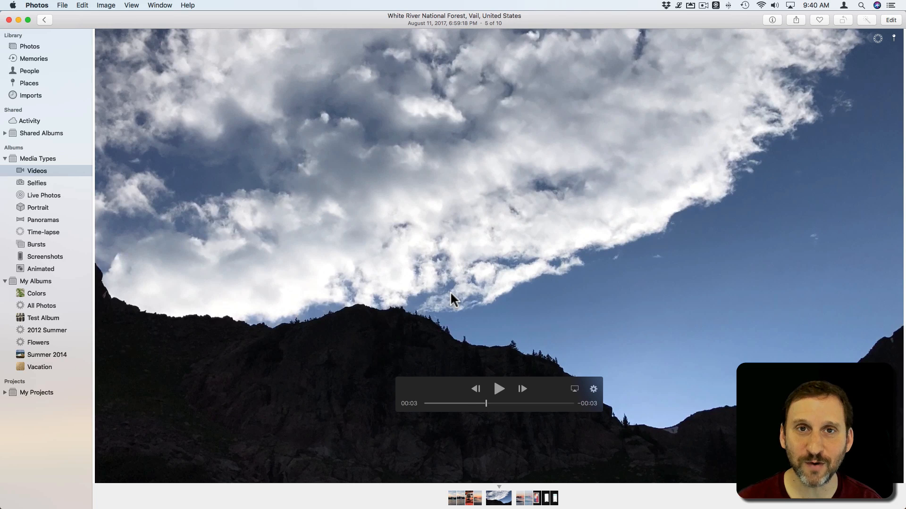
mouse_move(408, 284)
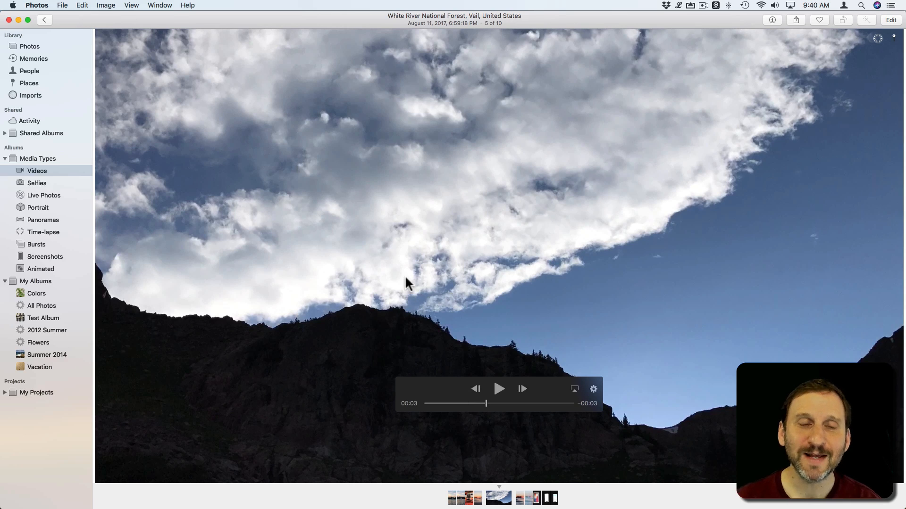
mouse_move(114, 8)
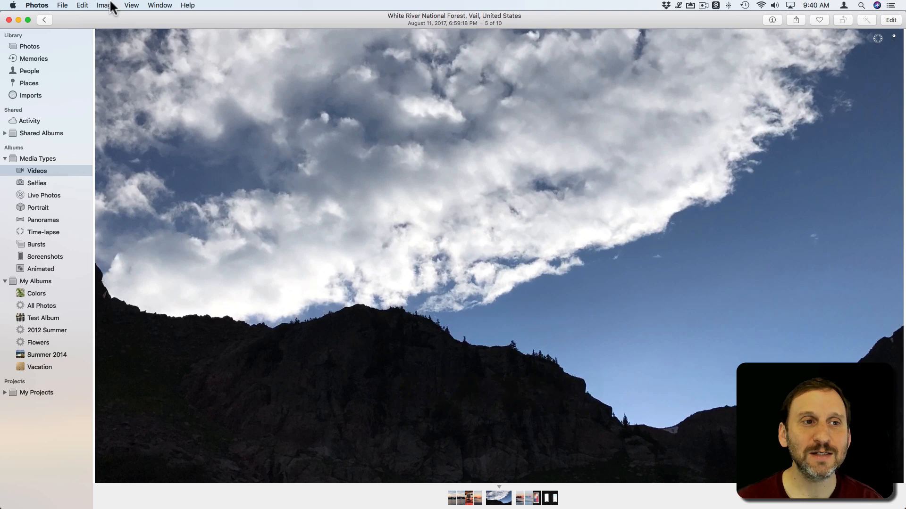
mouse_move(63, 10)
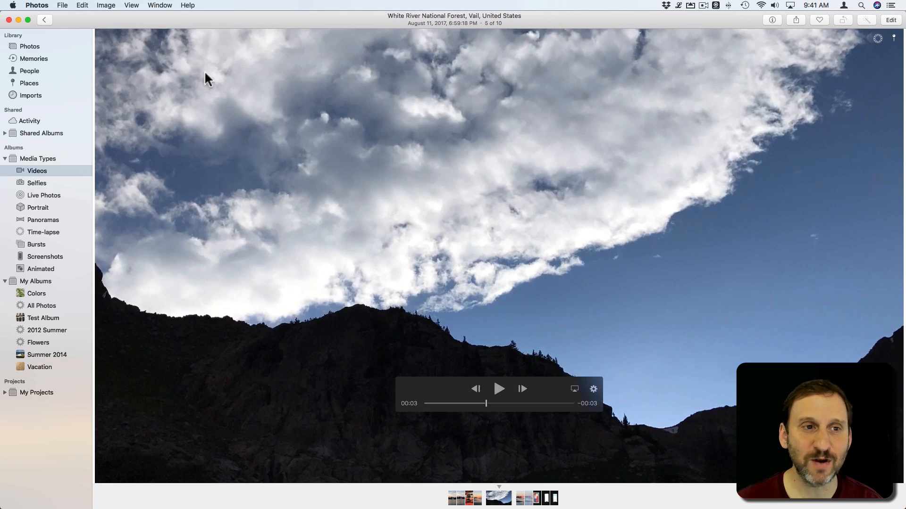
- Launch Preview so its file-open dialog appears over the paused video
click(81, 5)
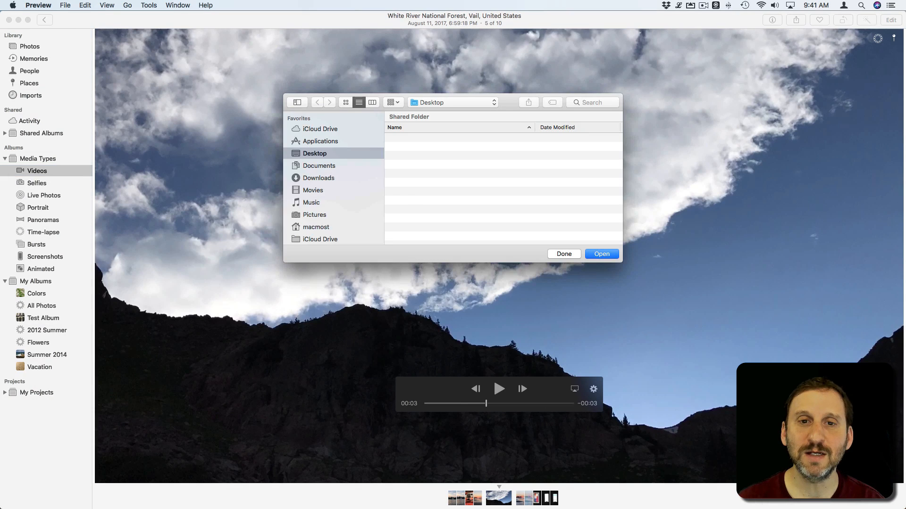
- Create an untitled Preview image from the clipboard's sky-and-ridge frame with New from Clipboard
click(65, 4)
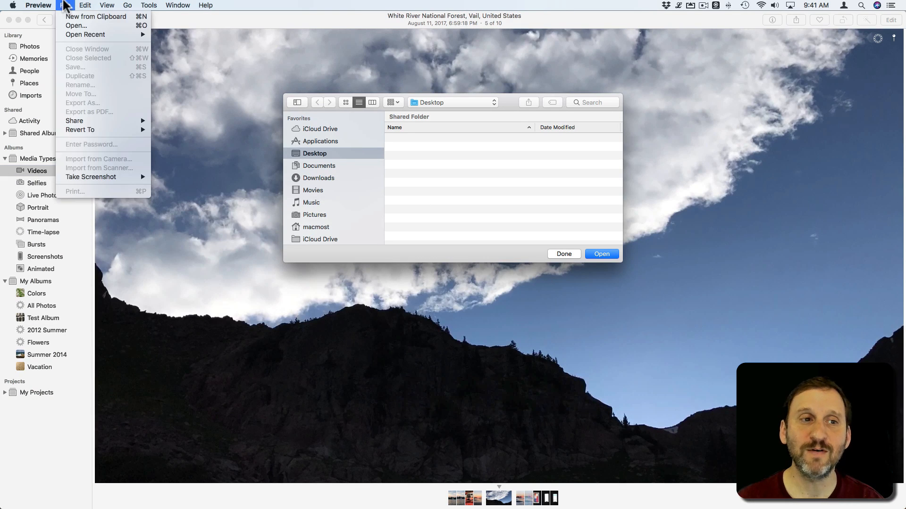
mouse_move(96, 16)
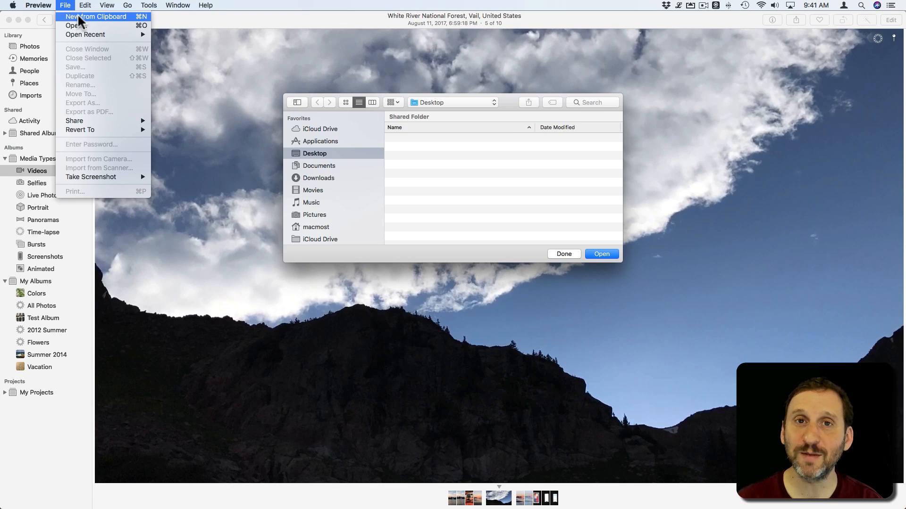
click(97, 16)
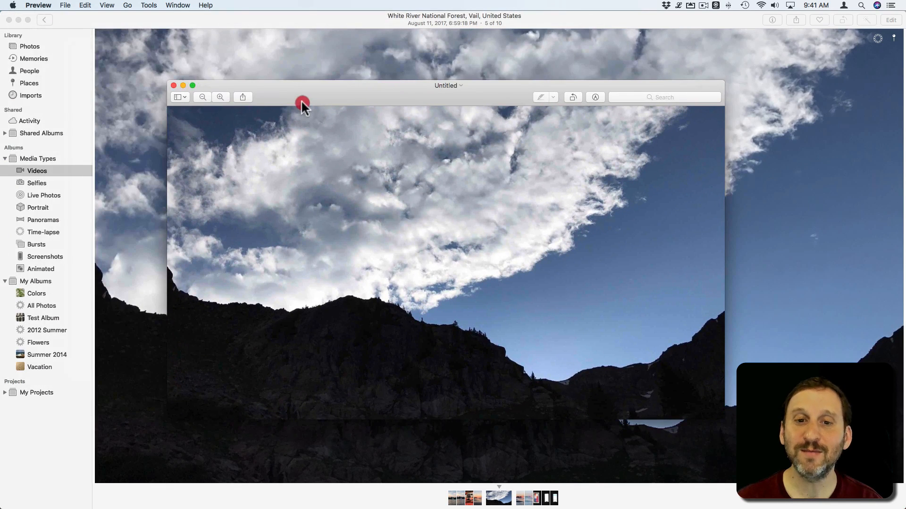
mouse_move(383, 103)
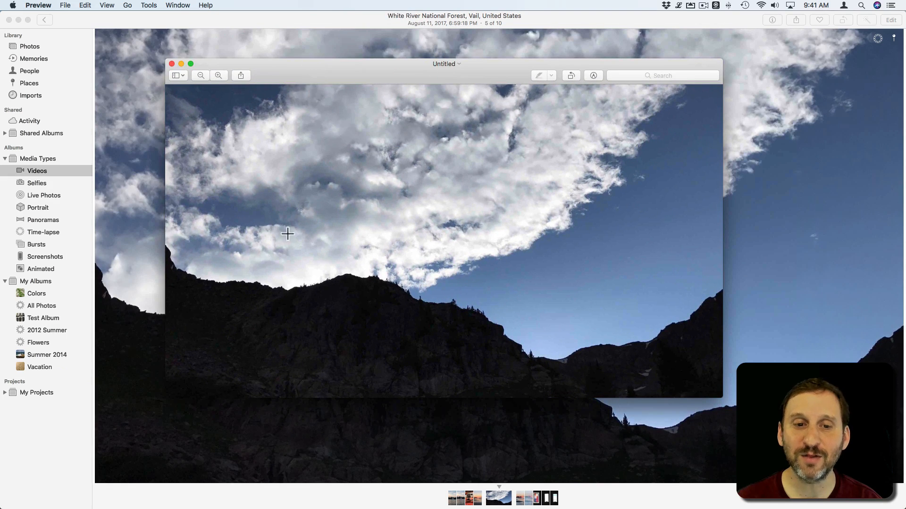
click(65, 5)
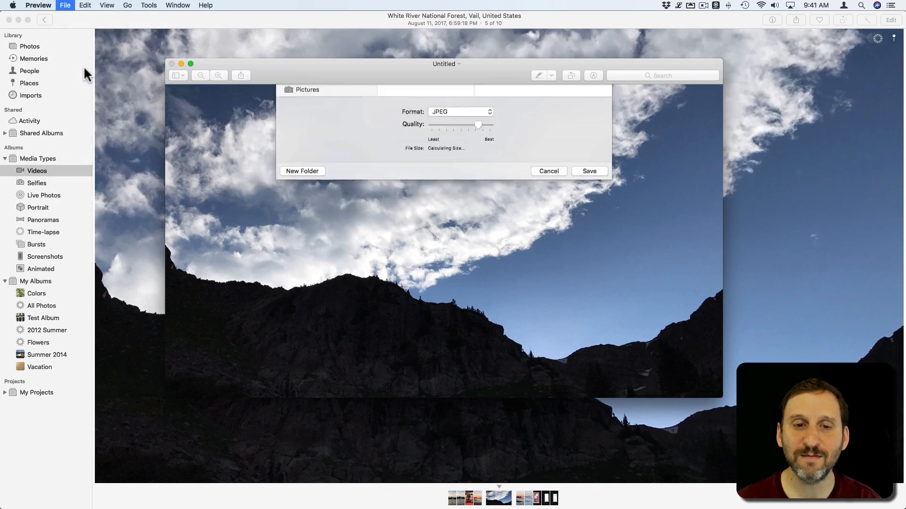
- Save the still image as a JPEG on the Desktop and close its window
click(460, 112)
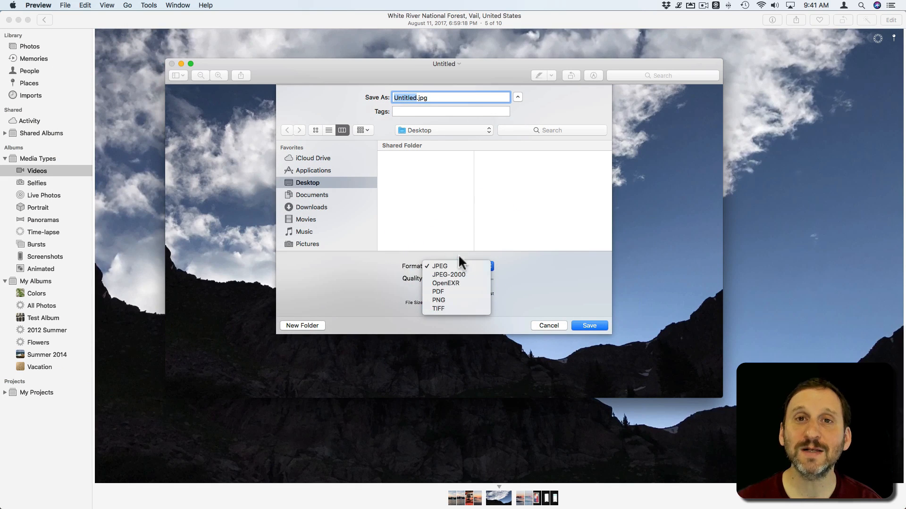
click(439, 266)
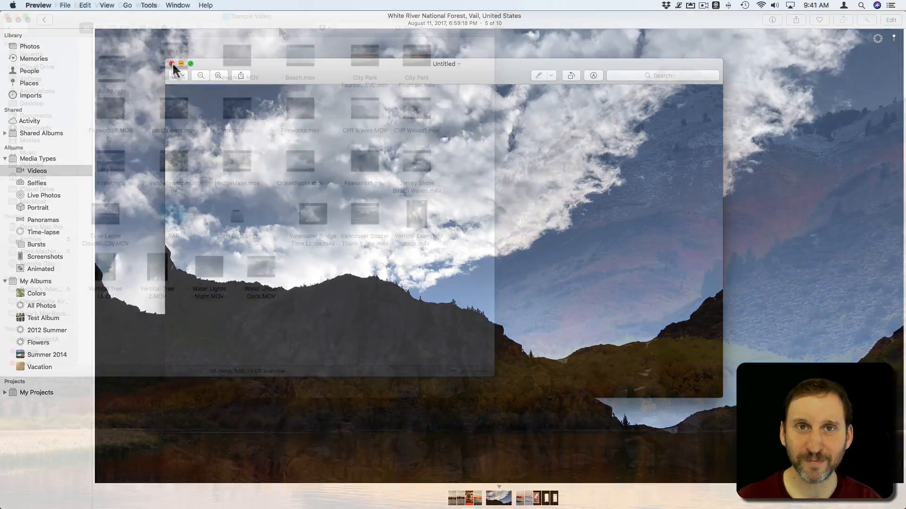
click(172, 64)
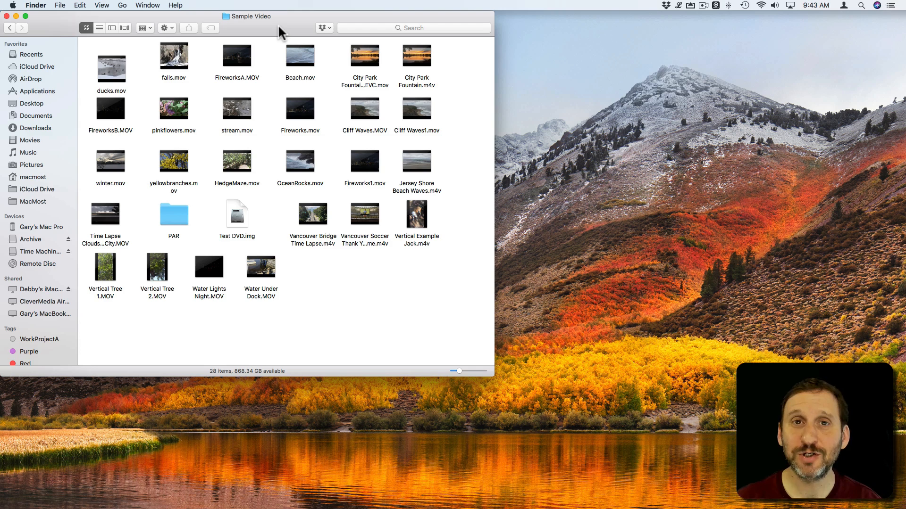
mouse_move(298, 143)
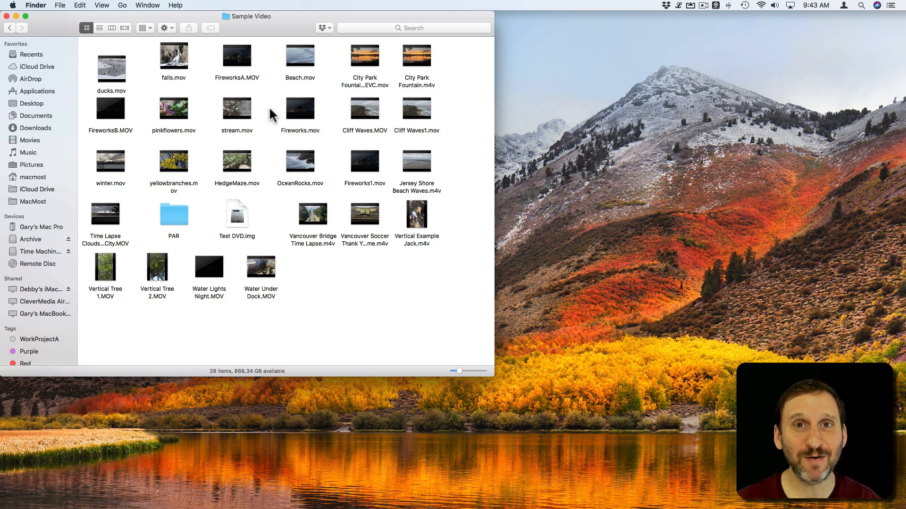
mouse_move(250, 59)
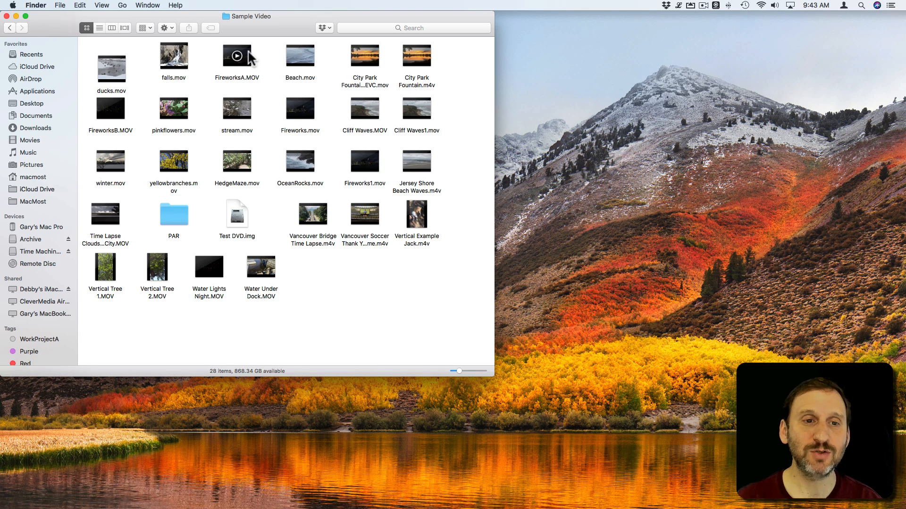
- Open FireworksA.MOV paused at 0:16, then launch Preview.app through Spotlight
double_click(237, 56)
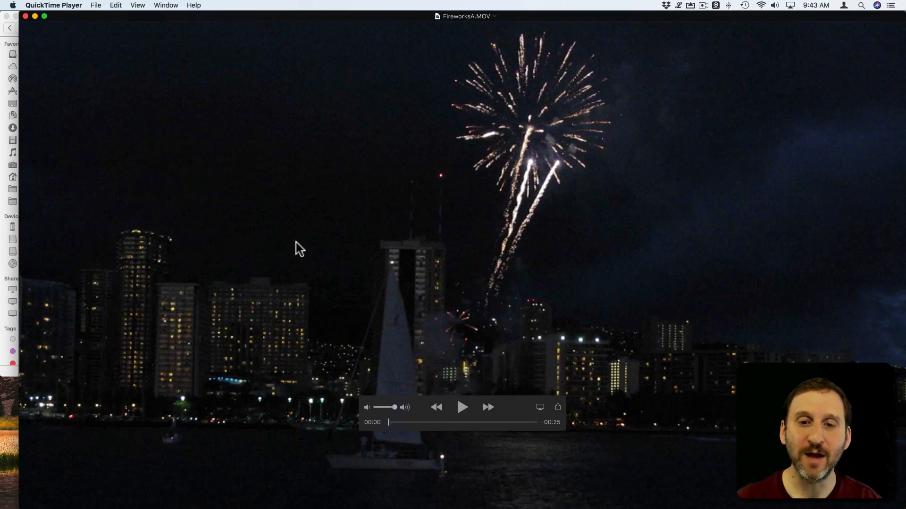
mouse_move(391, 428)
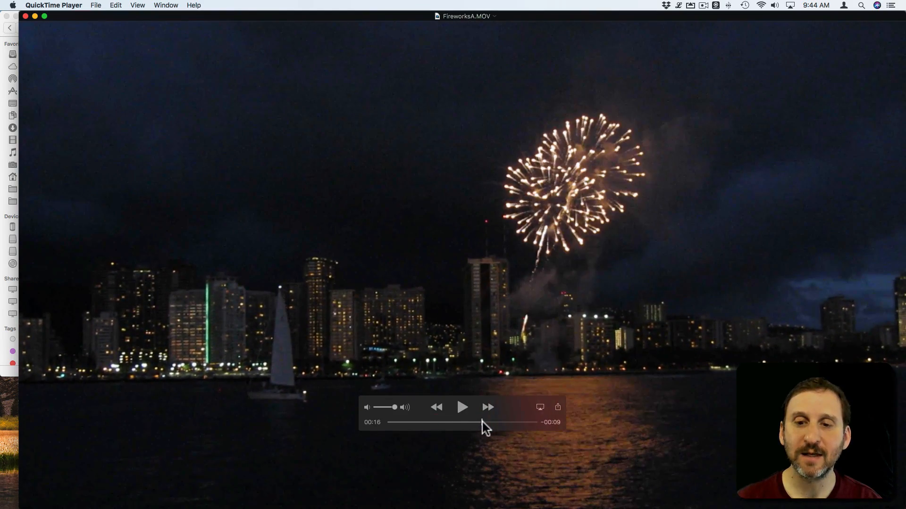
mouse_move(321, 157)
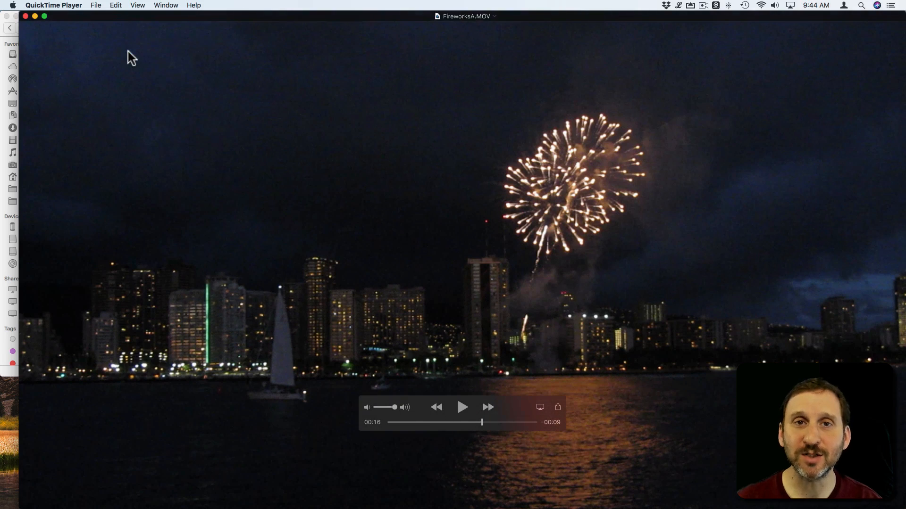
mouse_move(535, 401)
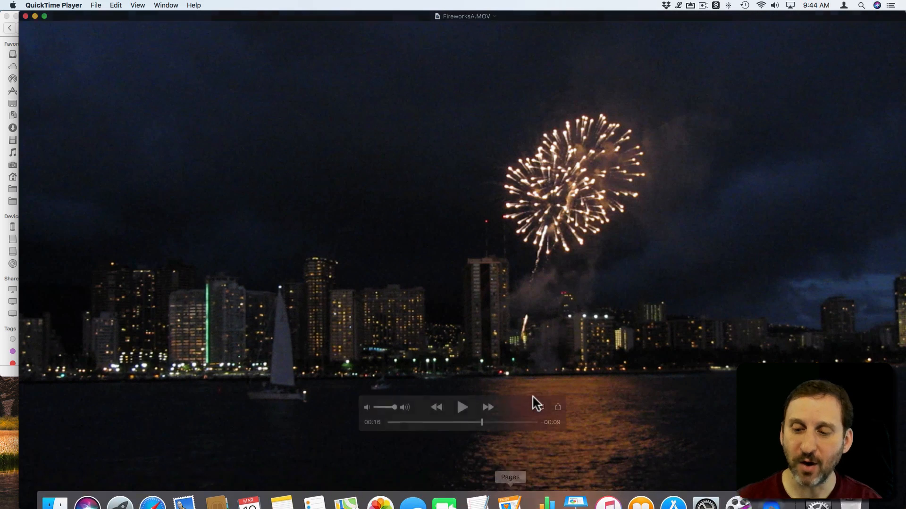
text(preview.app)
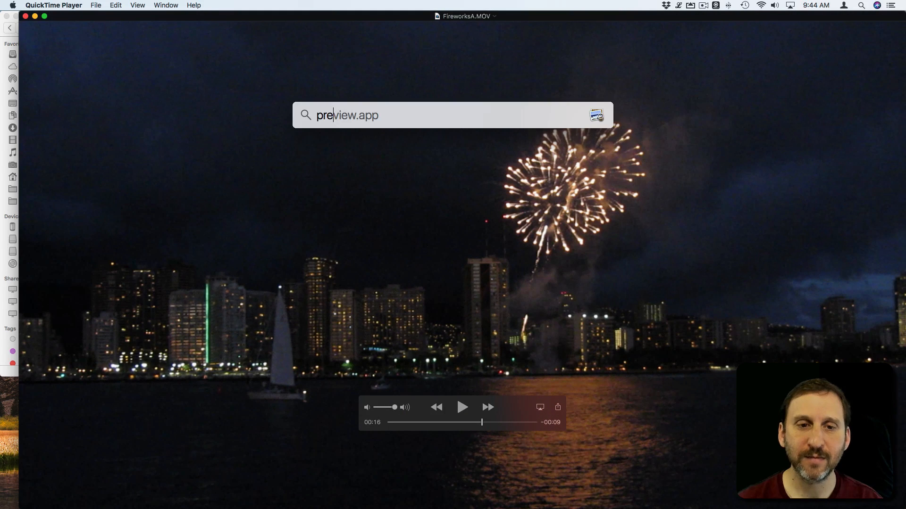
key(Return)
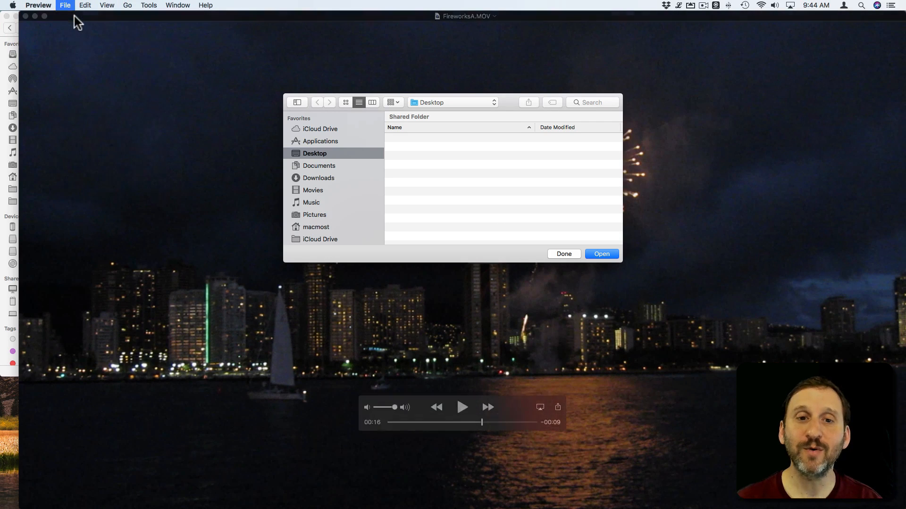
- Make a new untitled image of the fireworks-over-skyline frame from the clipboard
click(601, 254)
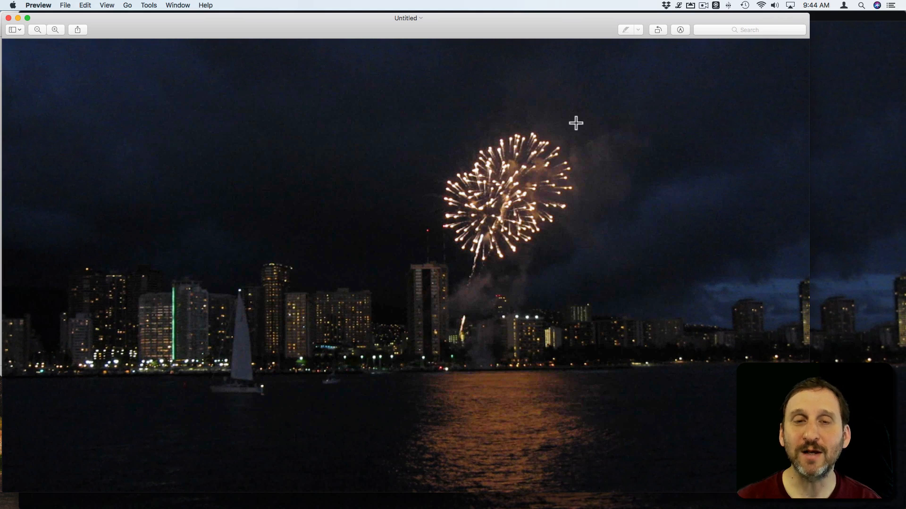
mouse_move(612, 154)
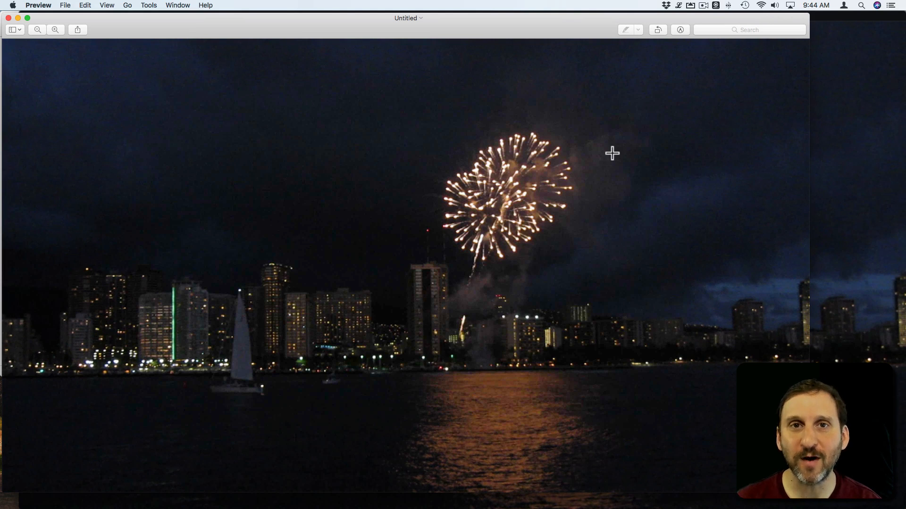
mouse_move(450, 113)
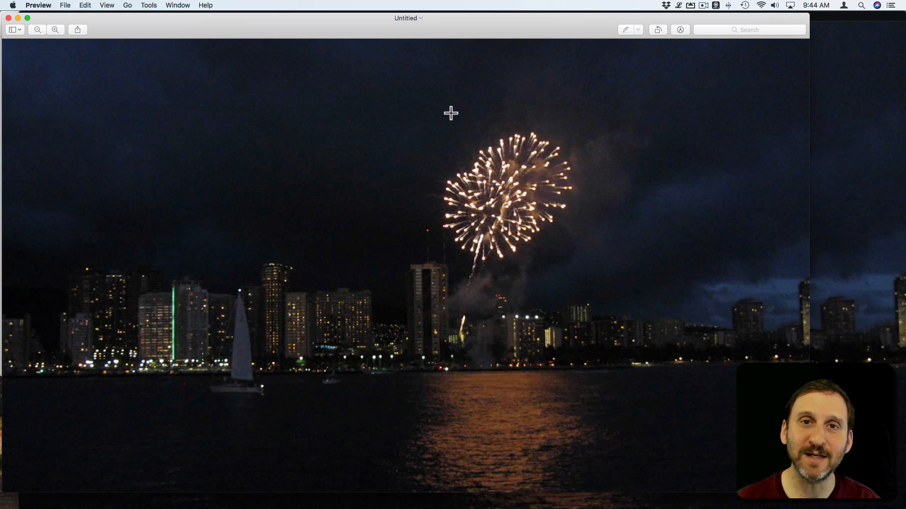